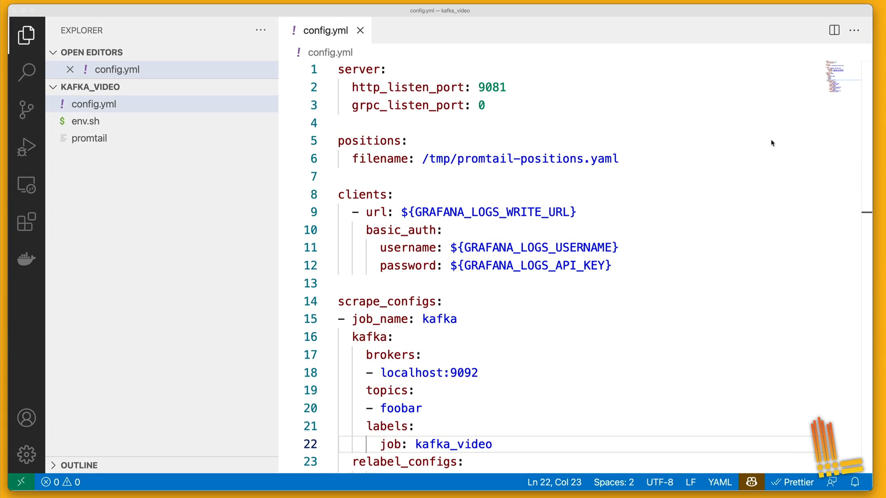
Scroll through config.yml to review Promtail's Kafka scrape job.
scroll(down, 3)
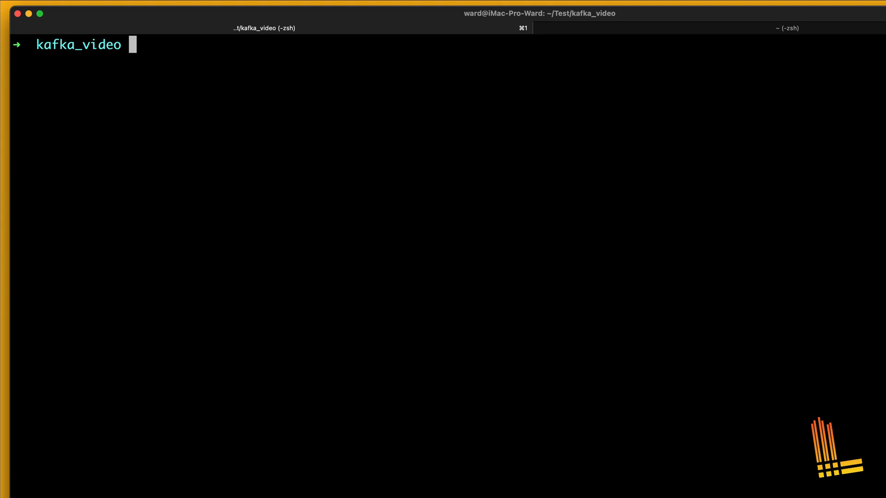
Create the foobar Kafka topic and start Promtail with config.yml.
text(kafka-topics --create --bootstrap-server localhost:9092 --topic t)
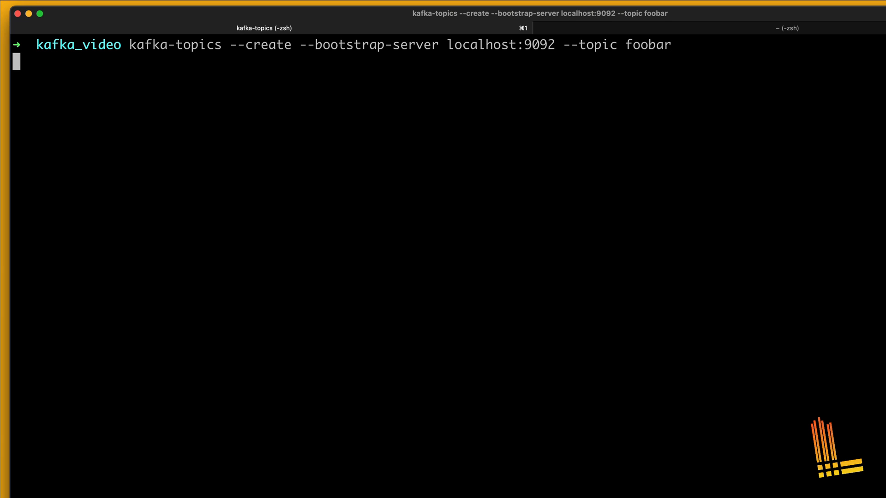
key(Return)
text(./promtail -config.expand-env=true --config.file config.yml)
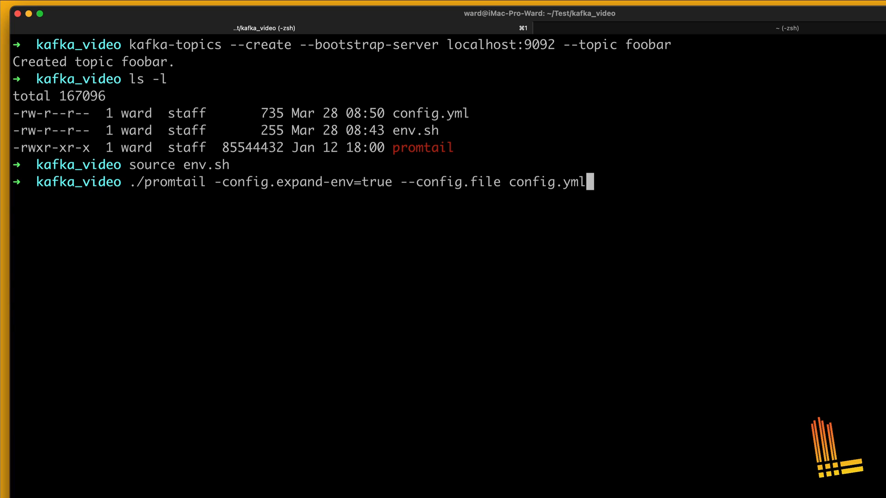
key(Return)
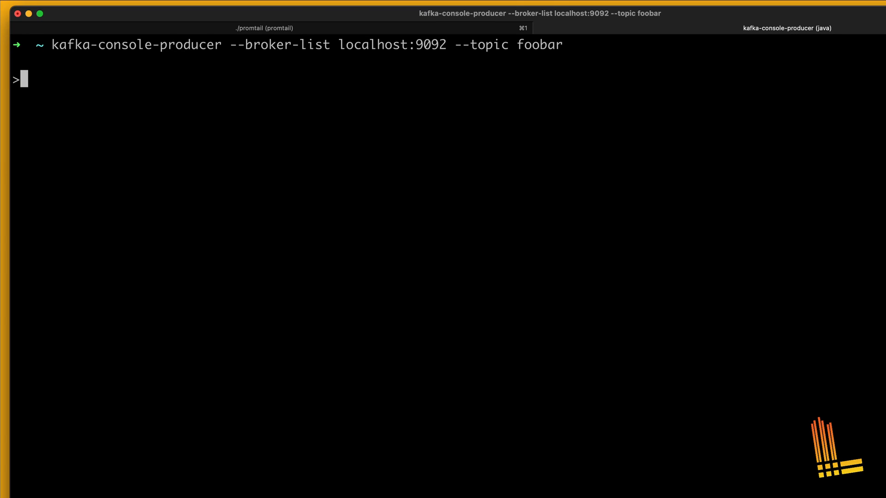
Type a sample message beginning 'hi this is the fr' into the console producer.
text(hi this is the fr)
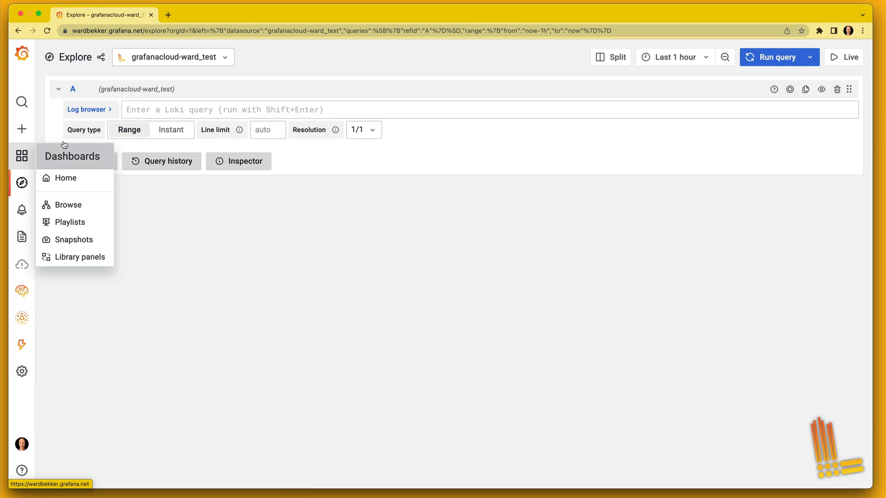
Query logs for job kafka_video in Explore and start live tailing.
click(87, 110)
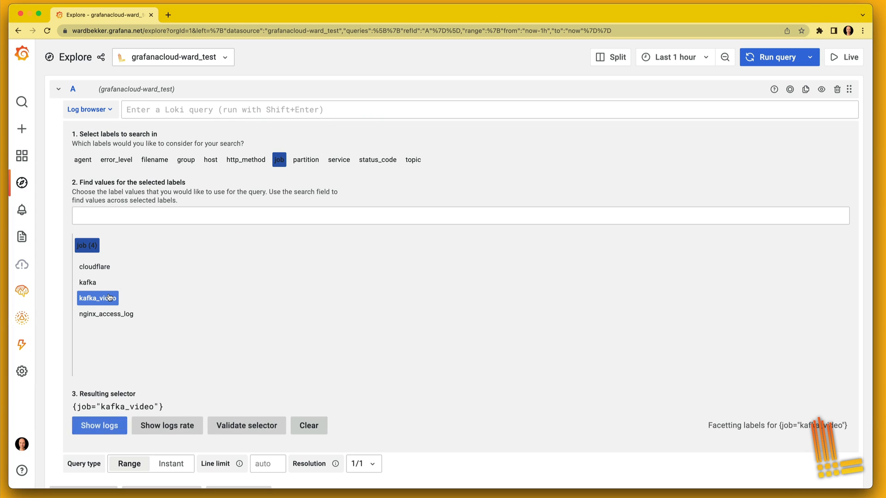
click(99, 425)
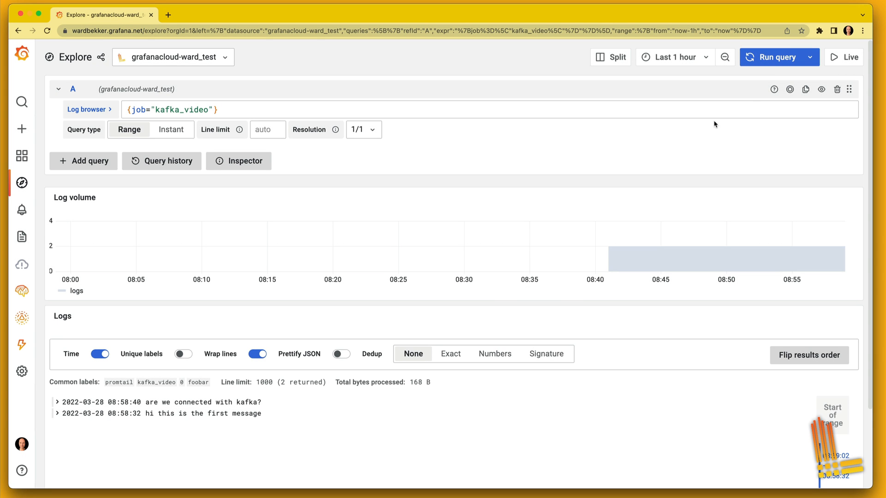
click(831, 57)
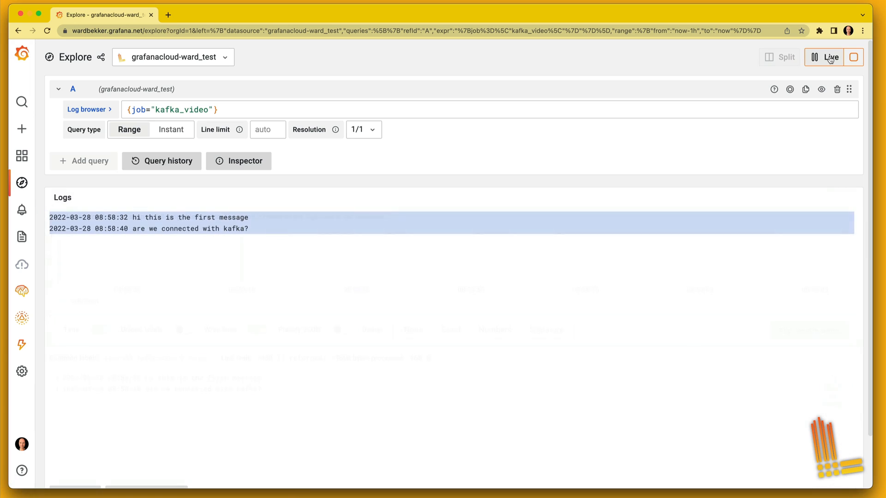